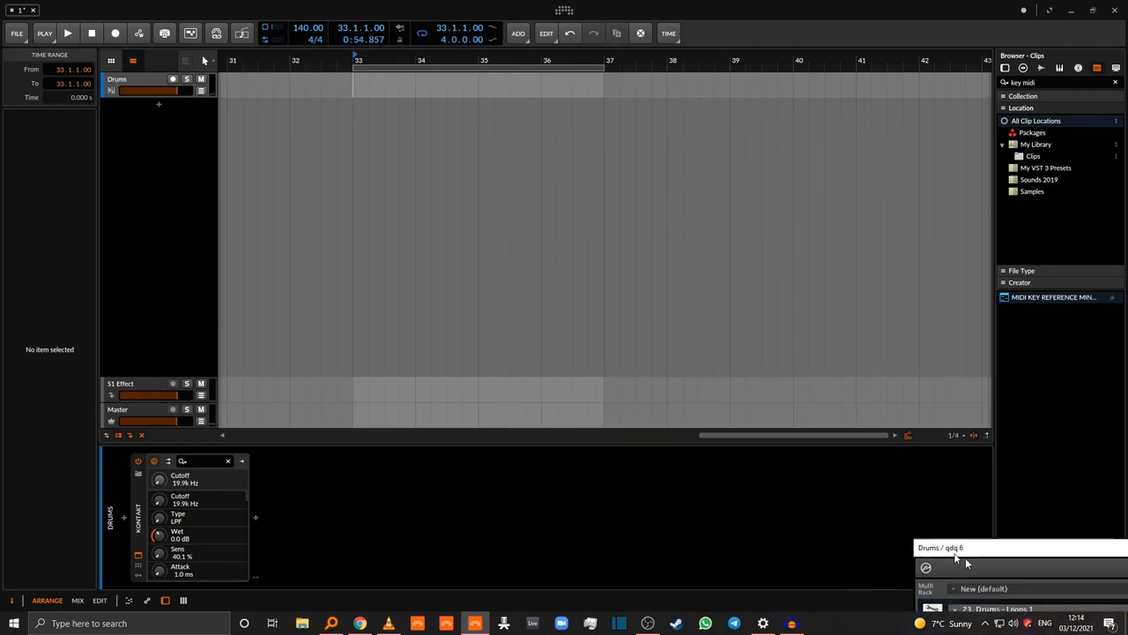
# Create a two-bar Drums clip and draw long notes, starting on E4 and adding G4 in bar two
pyautogui.click(414, 86)
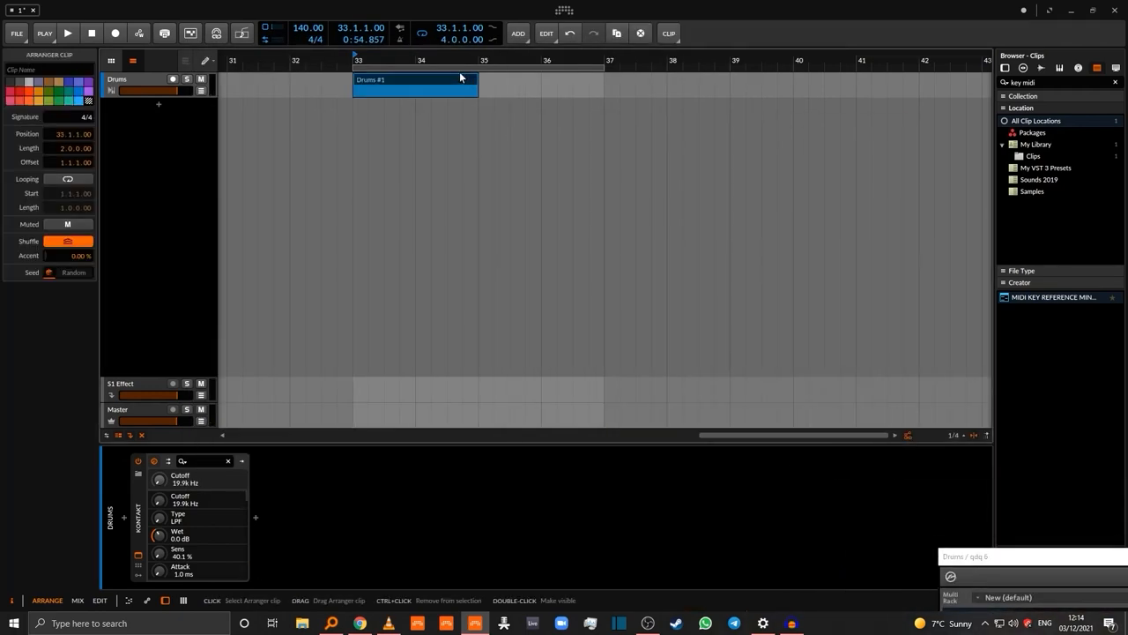
pyautogui.doubleClick(414, 79)
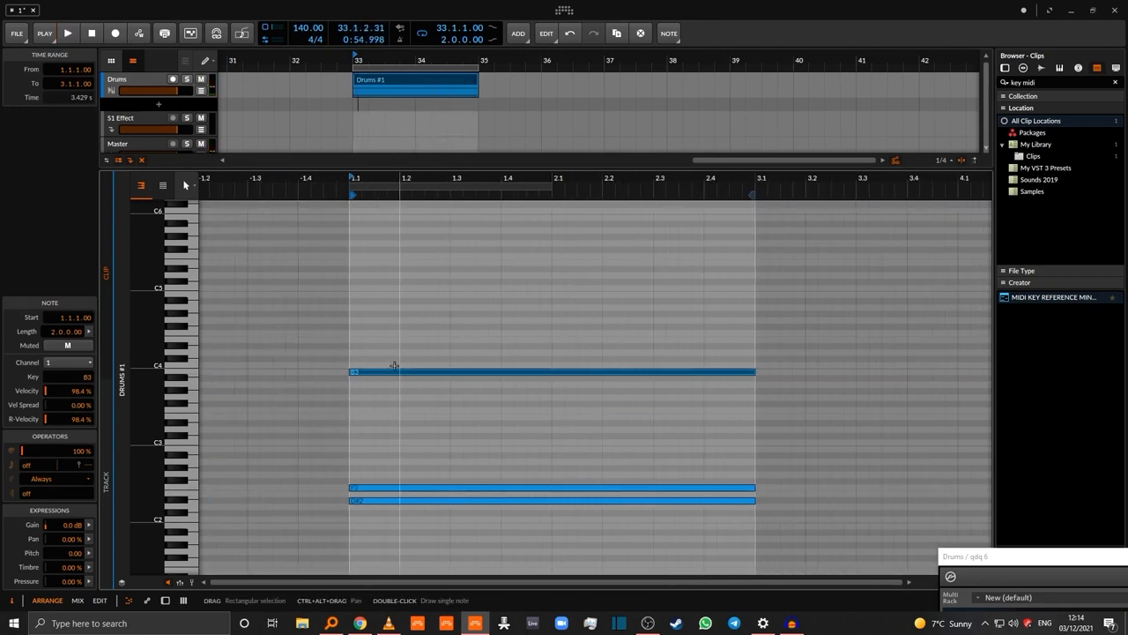
pyautogui.click(68, 33)
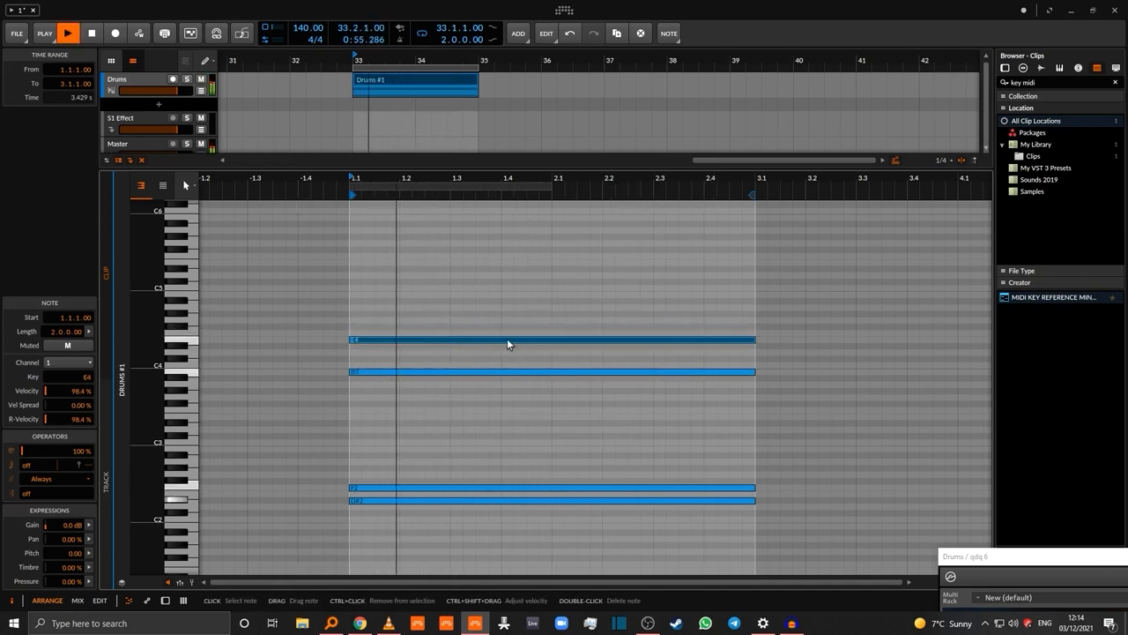
pyautogui.moveTo(755, 339); pyautogui.dragTo(599, 340)
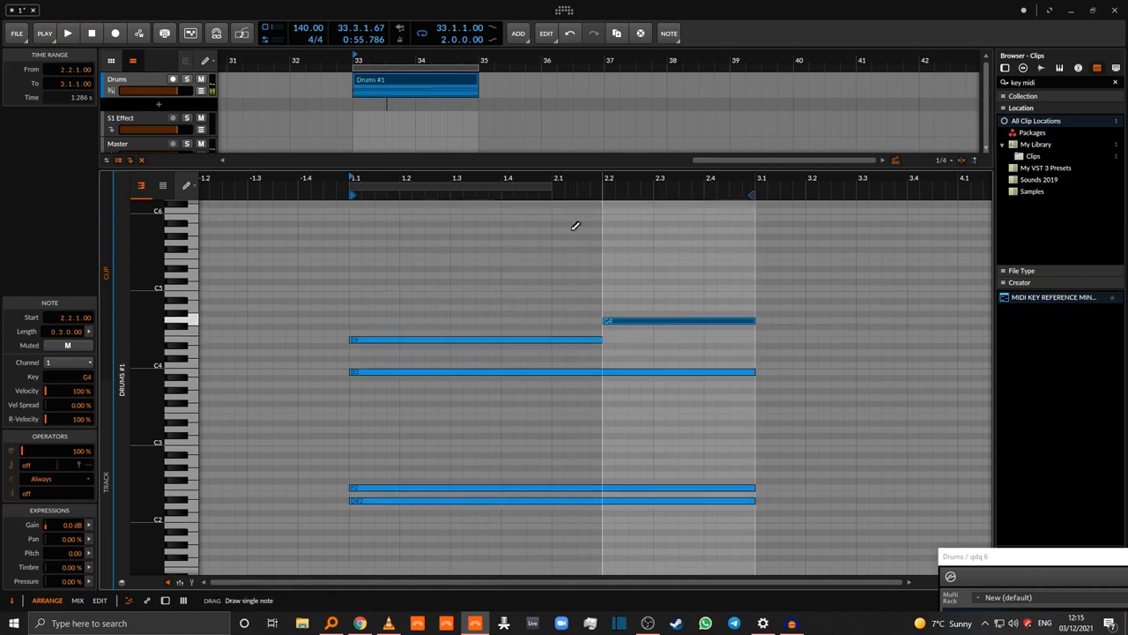
pyautogui.click(414, 80)
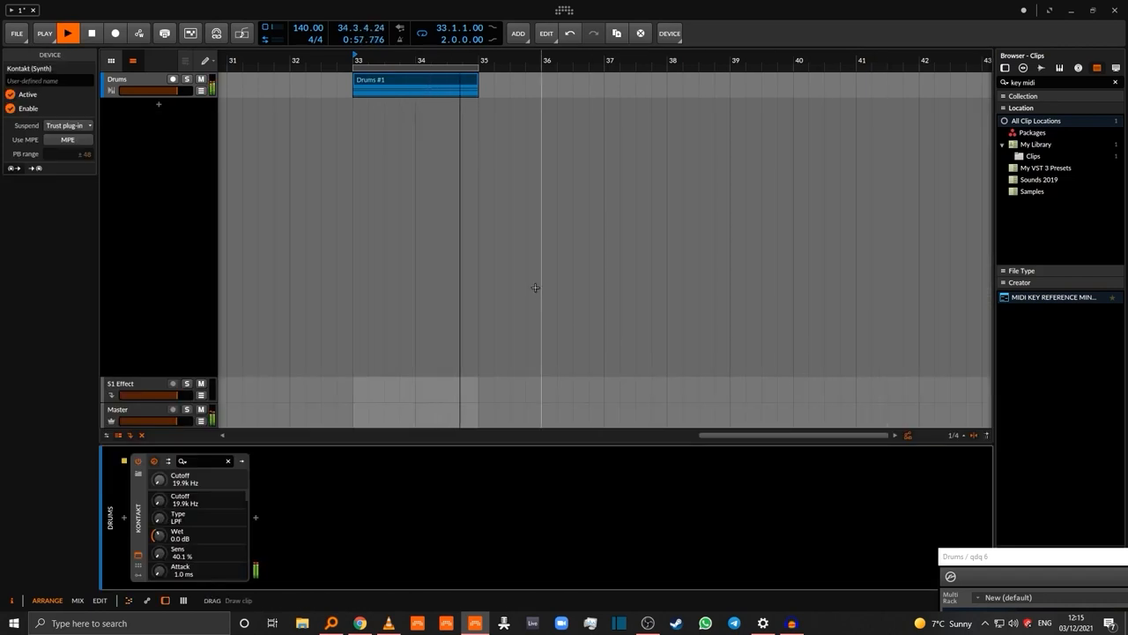
# Add Thicken Drums after Kontakt on Drums, plus a Devastator Braams track with a two-bar clip
pyautogui.click(414, 79)
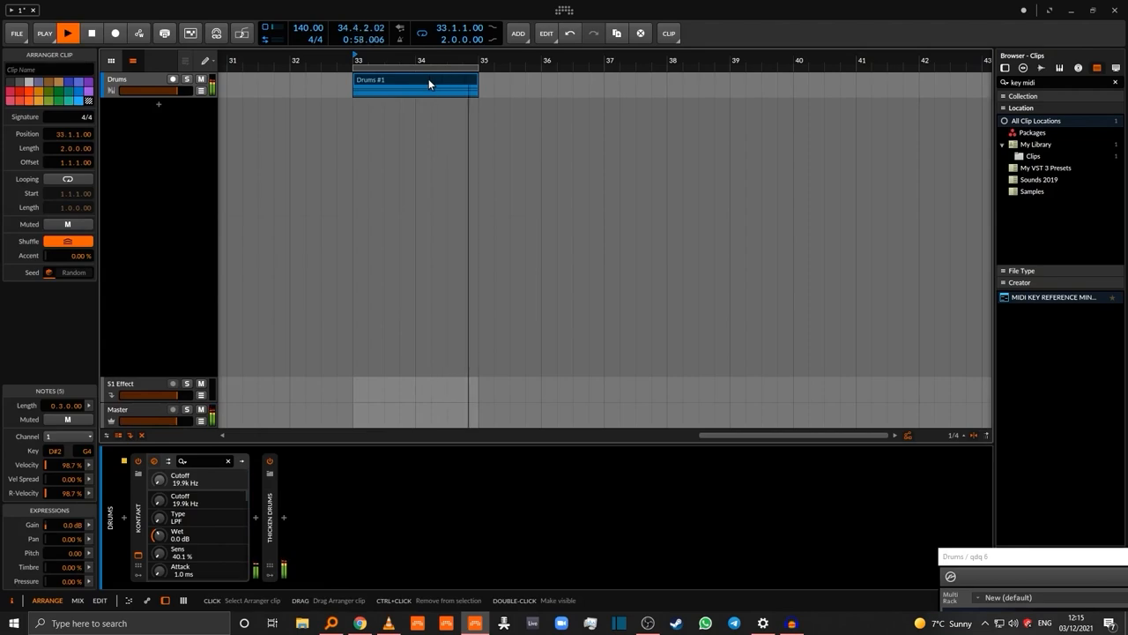
pyautogui.click(67, 33)
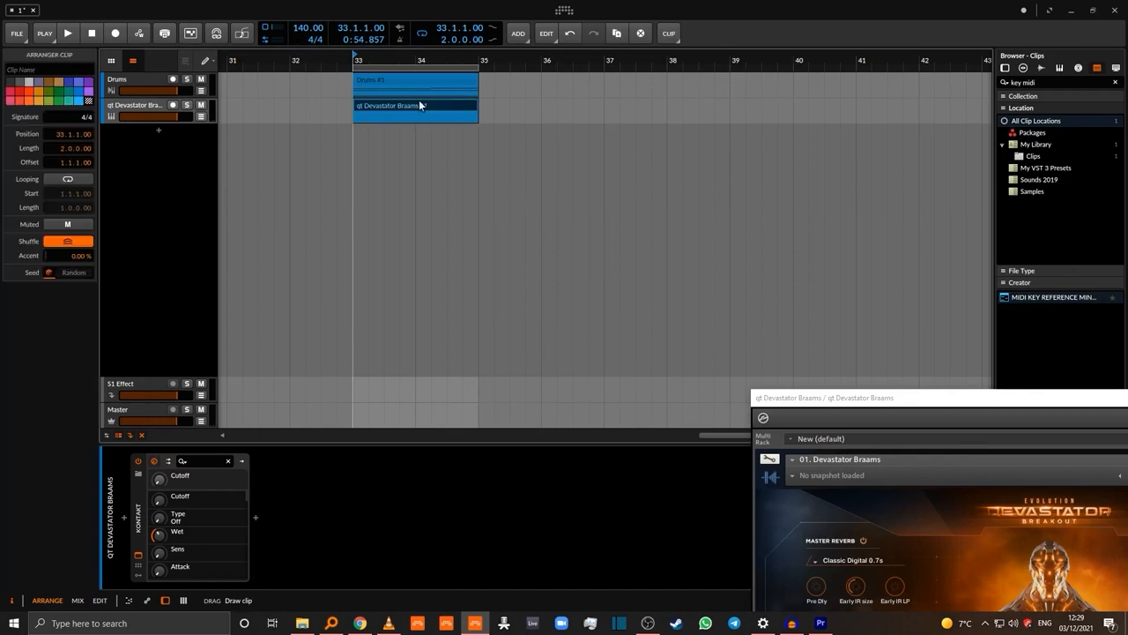
# Open the Braams clip's notes, then add a third Kontakt track browsing the Benders folder
pyautogui.doubleClick(415, 106)
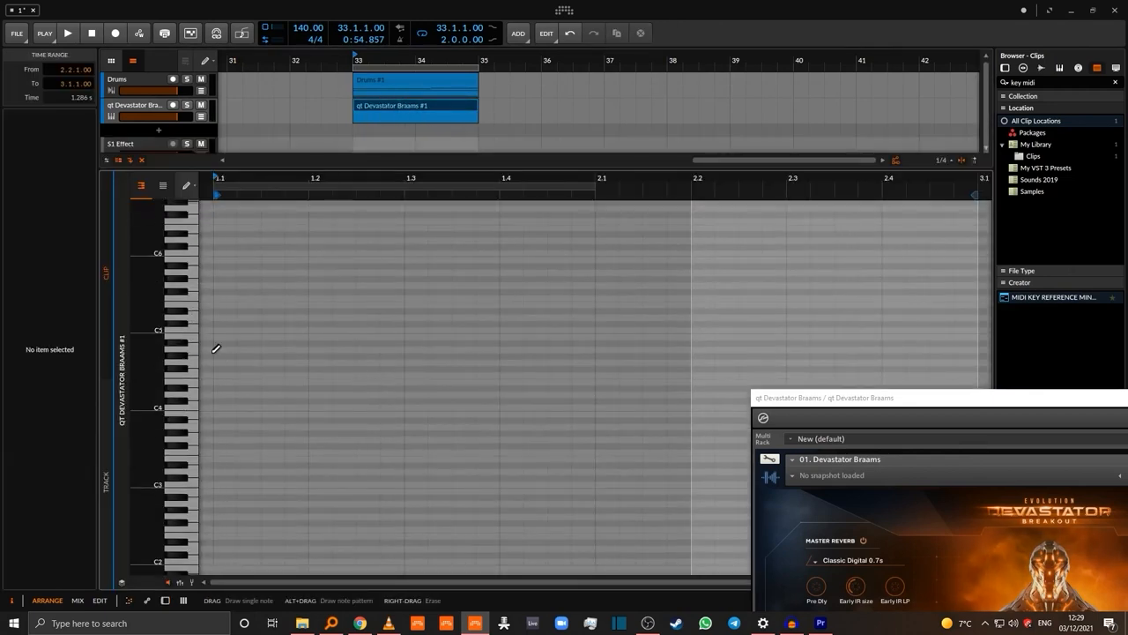
pyautogui.moveTo(216, 349); pyautogui.dragTo(846, 349)
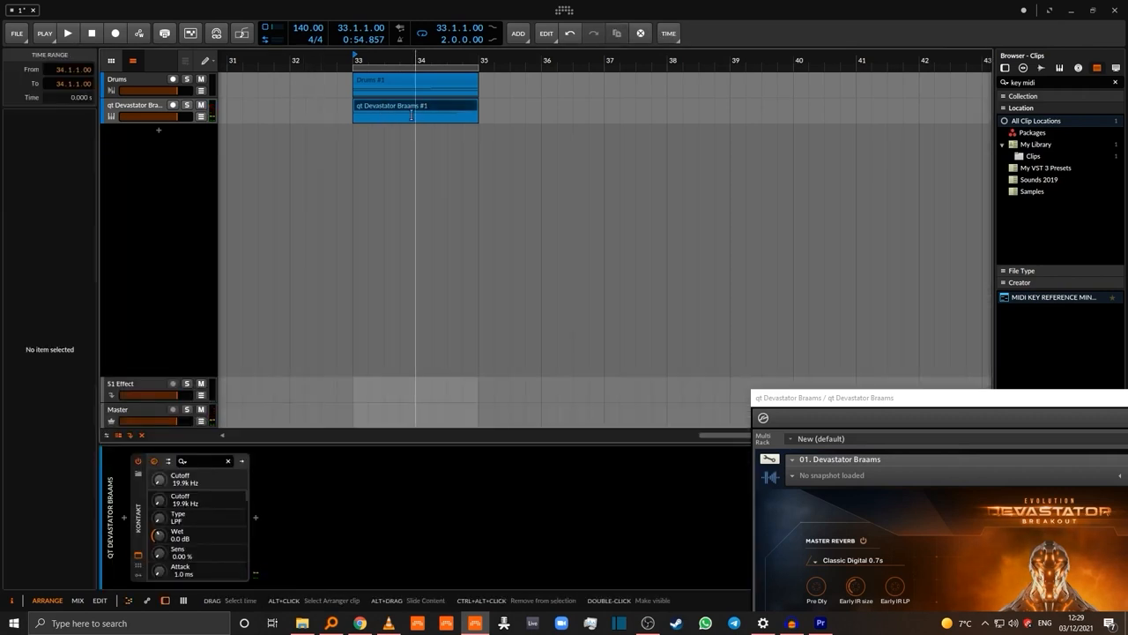
pyautogui.click(384, 106)
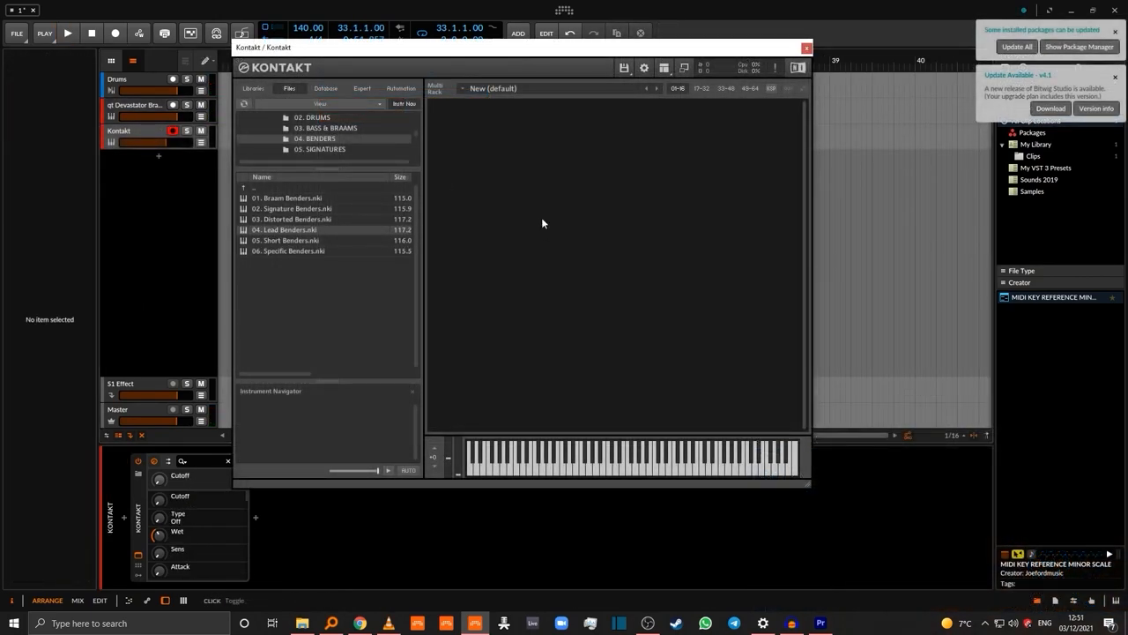
# Load 04. Lead Benders.nki in Kontakt and review its Effects and Main pages
pyautogui.doubleClick(283, 229)
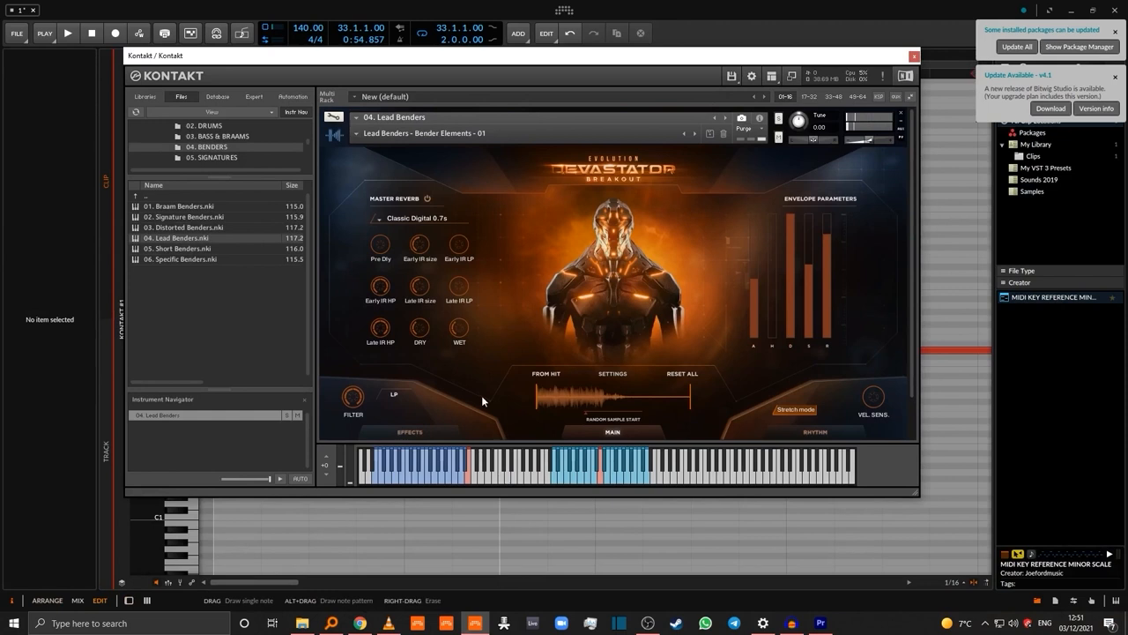
pyautogui.click(409, 432)
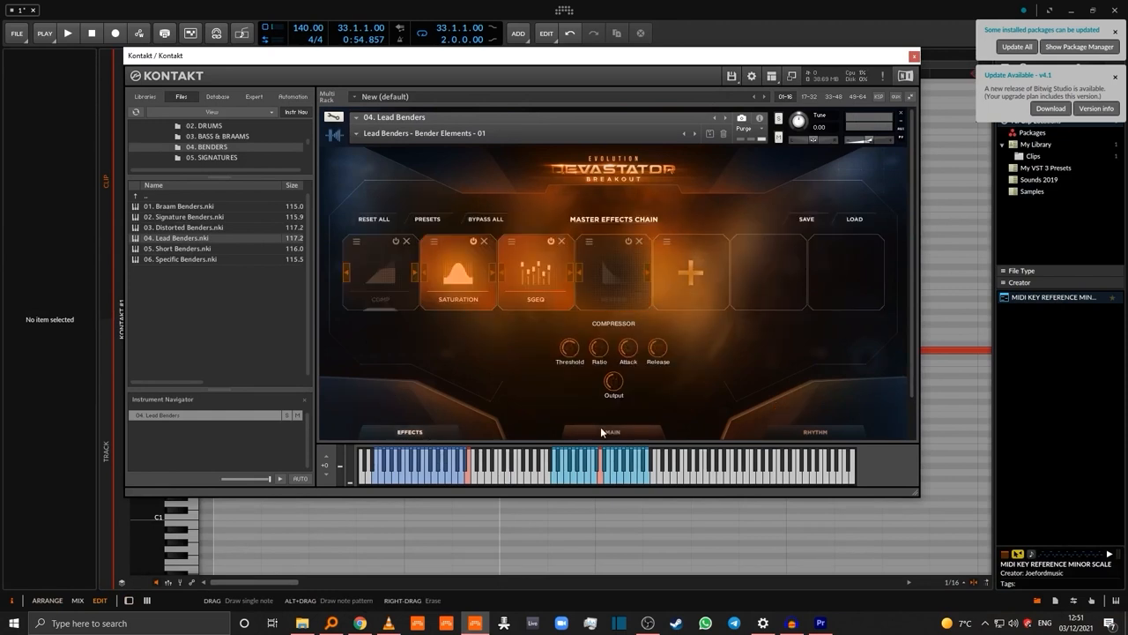
pyautogui.click(611, 432)
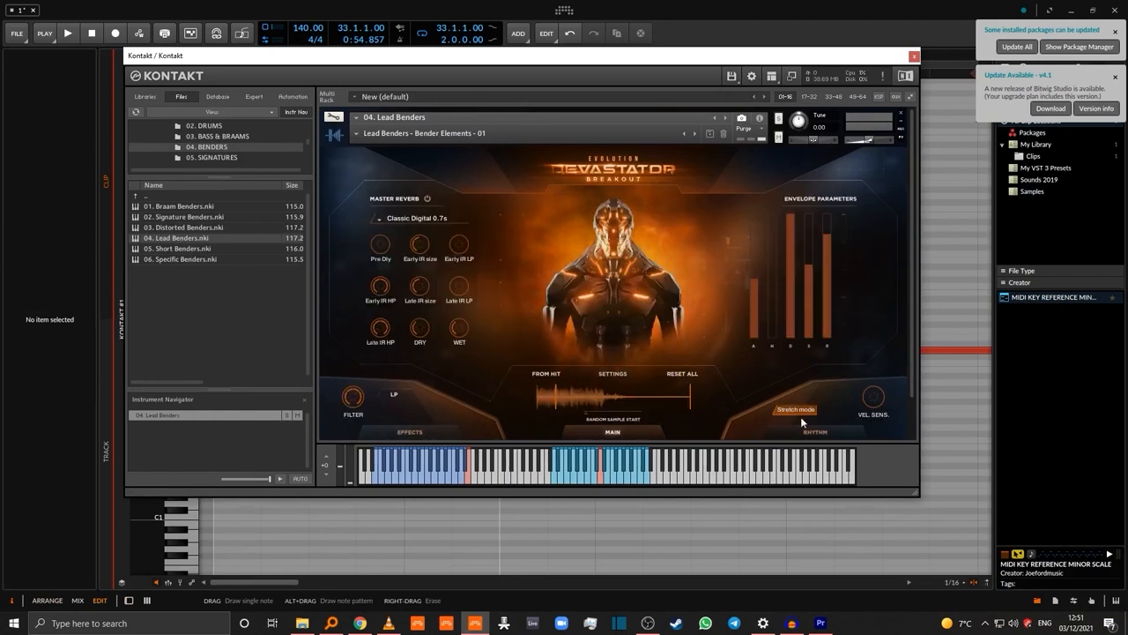
pyautogui.click(814, 432)
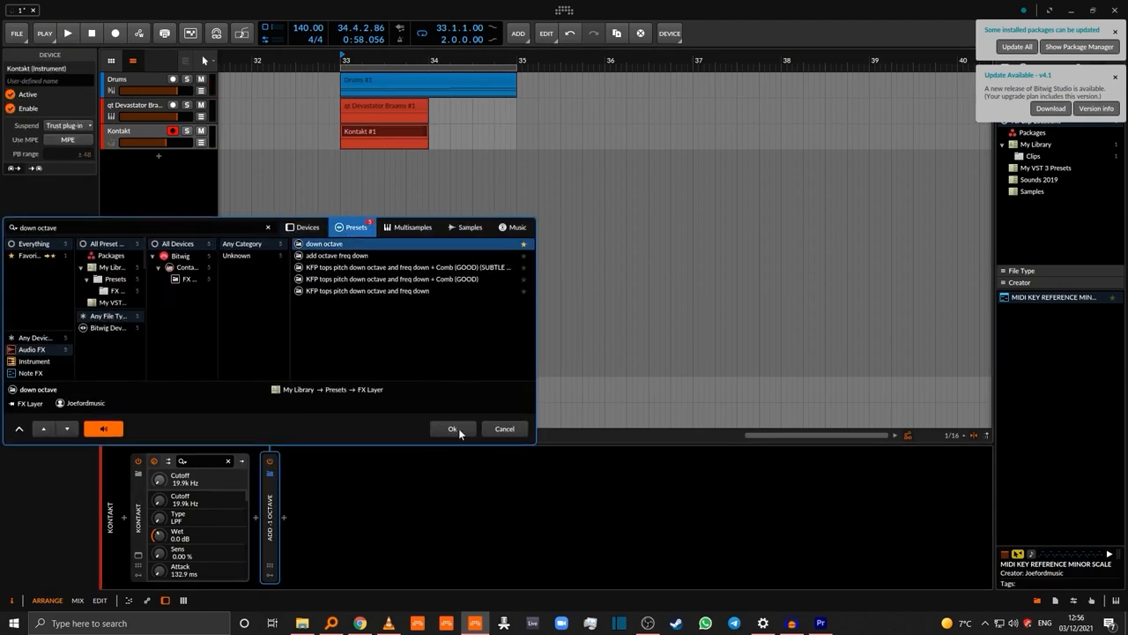
# Accept the down-octave effect, then add a Kontakt track loaded with 03. Distorted Benders
pyautogui.click(452, 429)
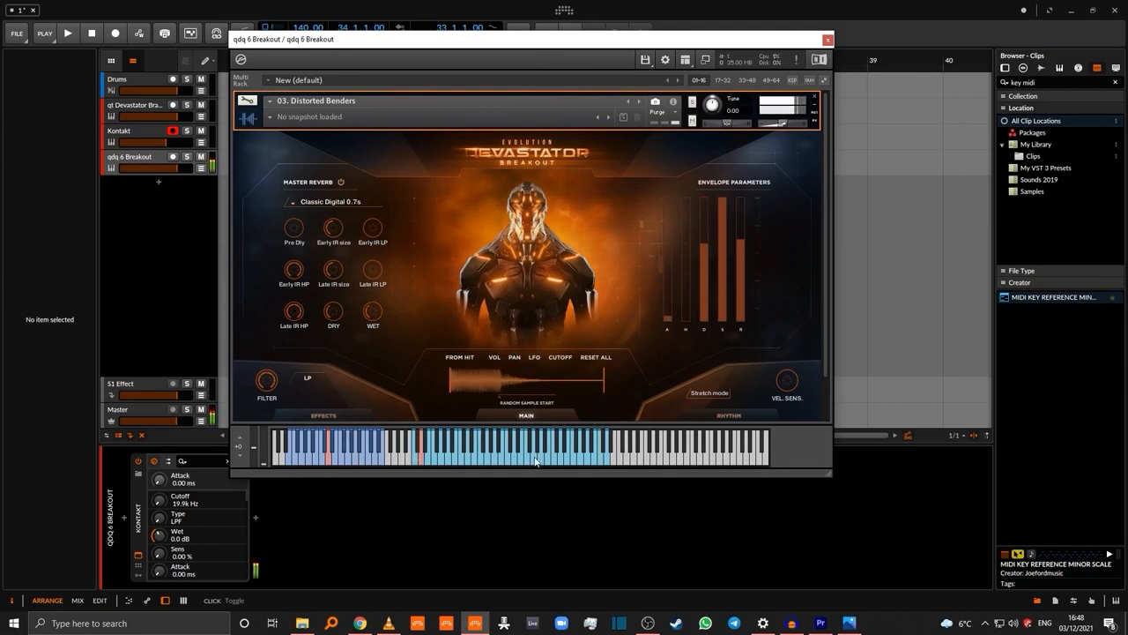
# Drag a step in Distorted Benders' Pitch table up to +3 semitones
pyautogui.click(602, 453)
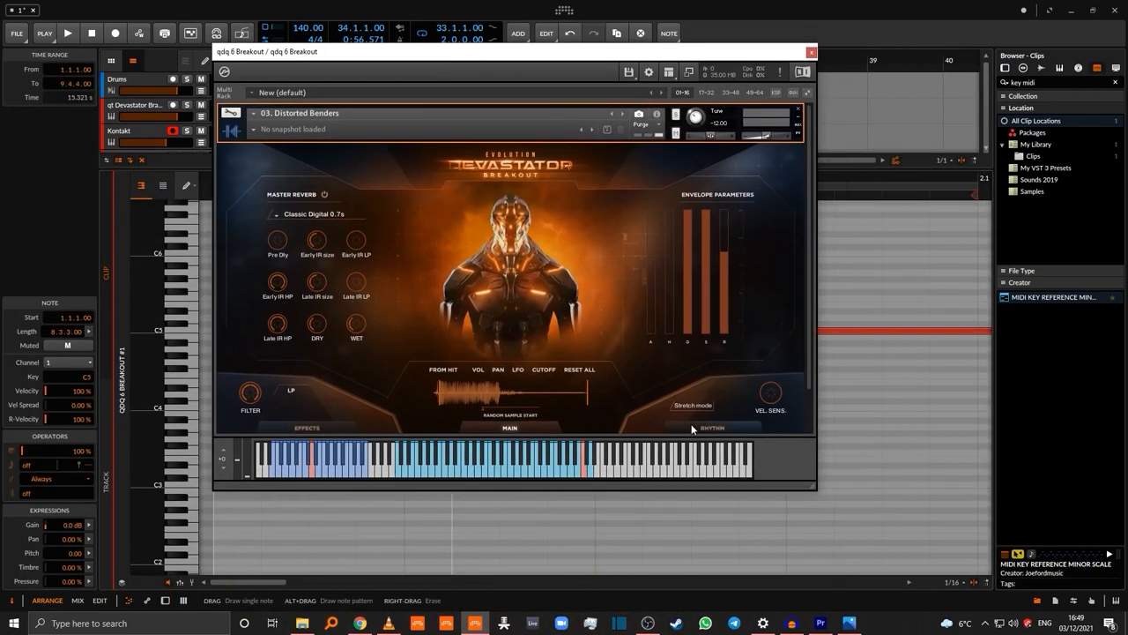
pyautogui.click(711, 428)
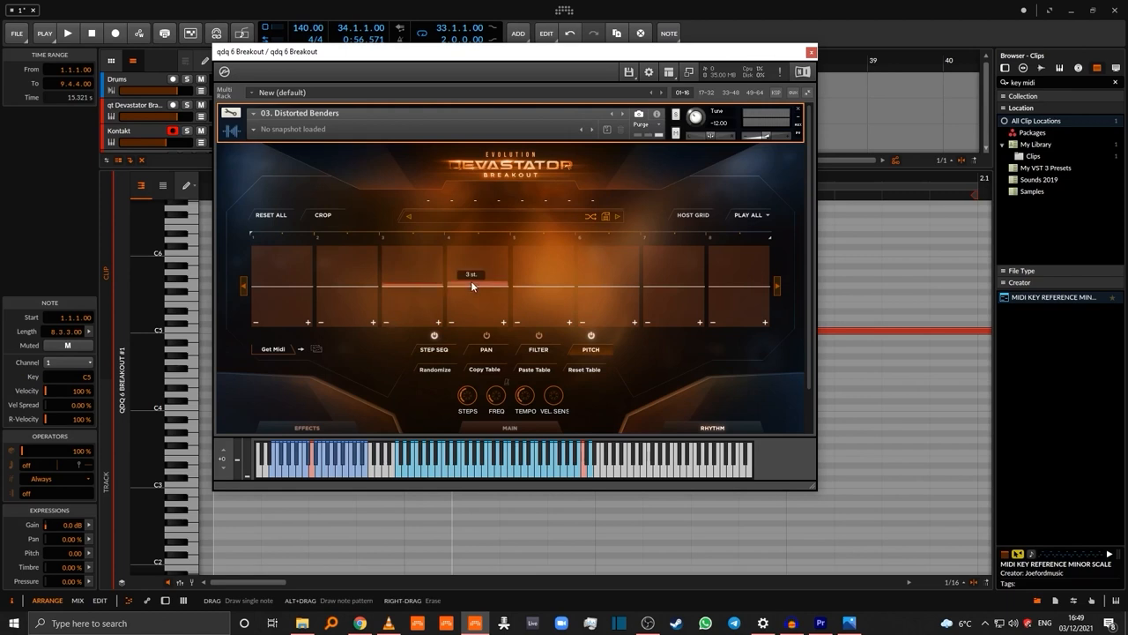
pyautogui.moveTo(471, 282); pyautogui.dragTo(527, 288)
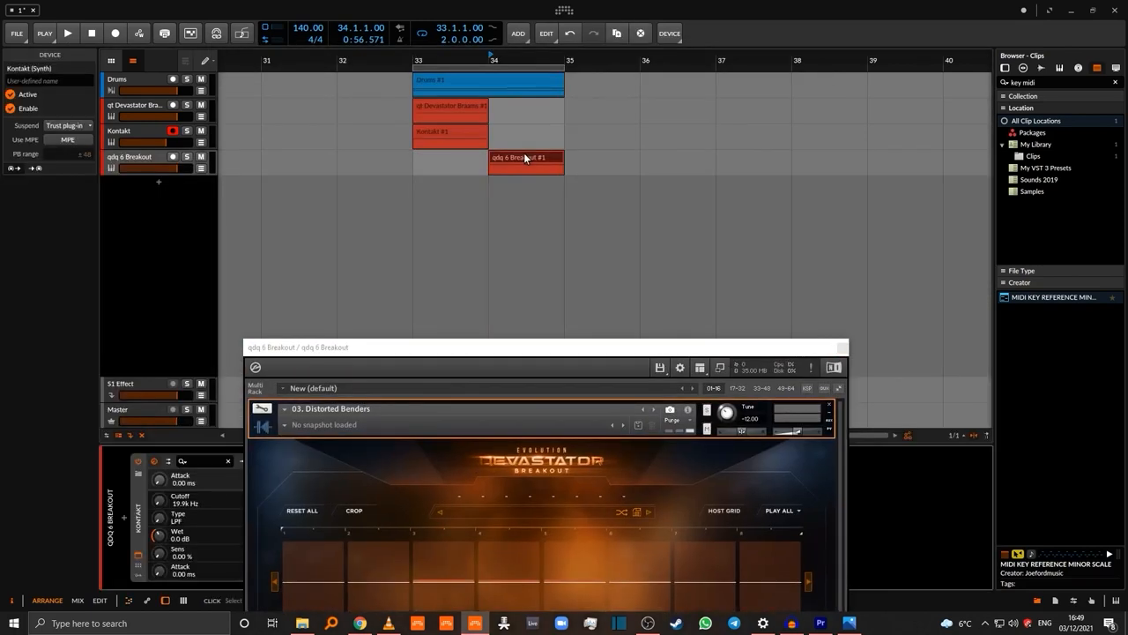
# Select the benders clip and create the Mix Priority group with Tool and SplitEQ devices
pyautogui.click(527, 164)
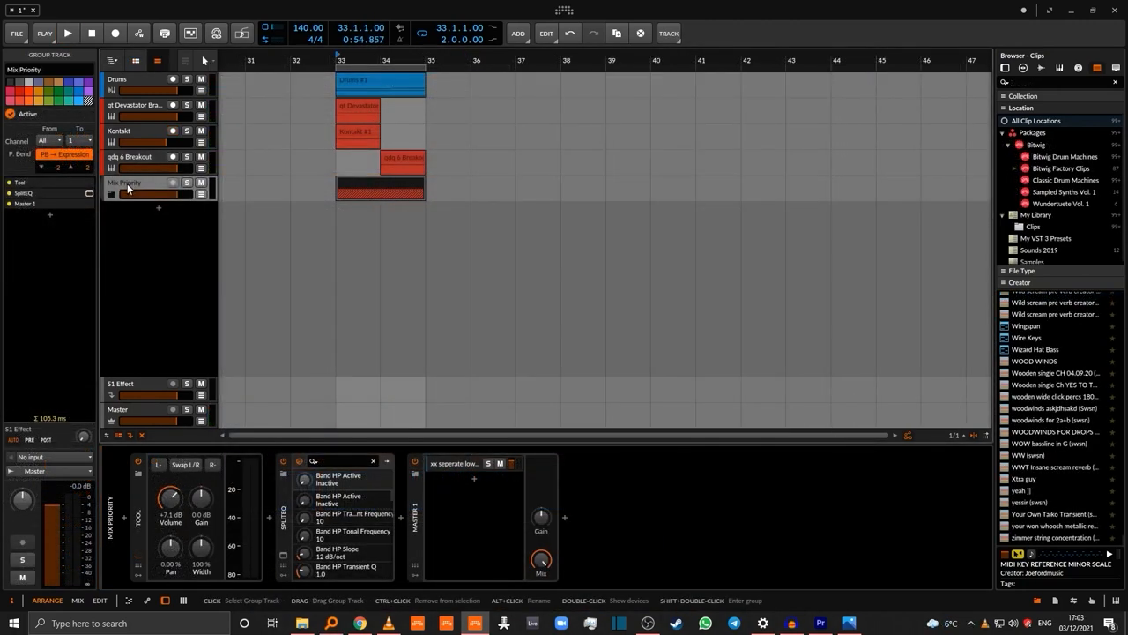
pyautogui.moveTo(154, 141)
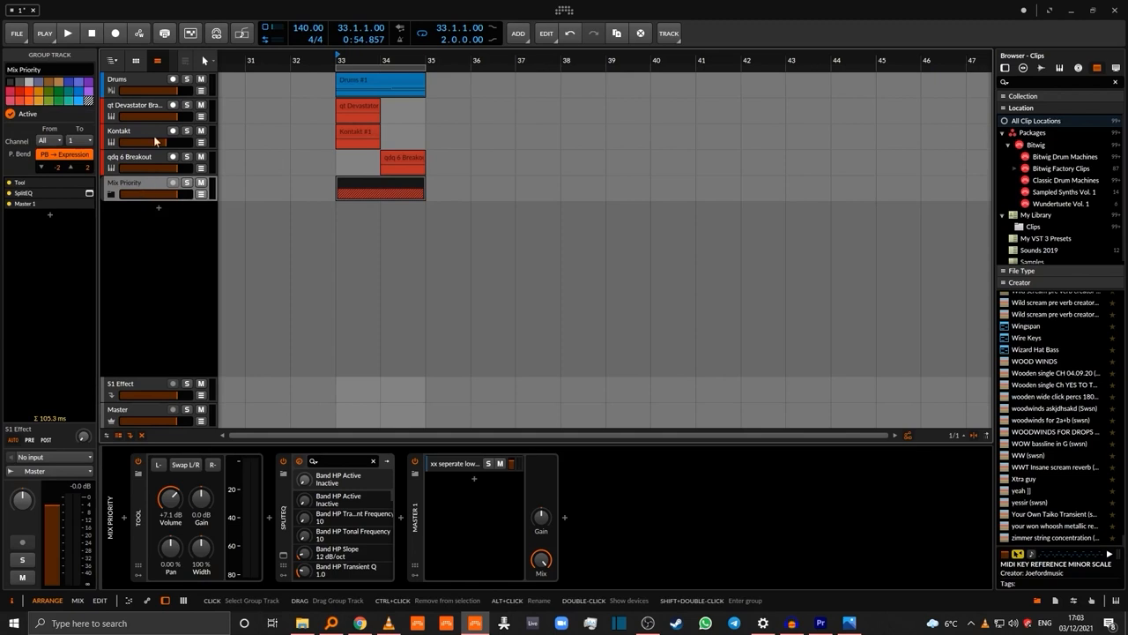
# Group tracks under Mix Priority, copy the loop to bars 35–36, and start a Bass clip
pyautogui.click(112, 182)
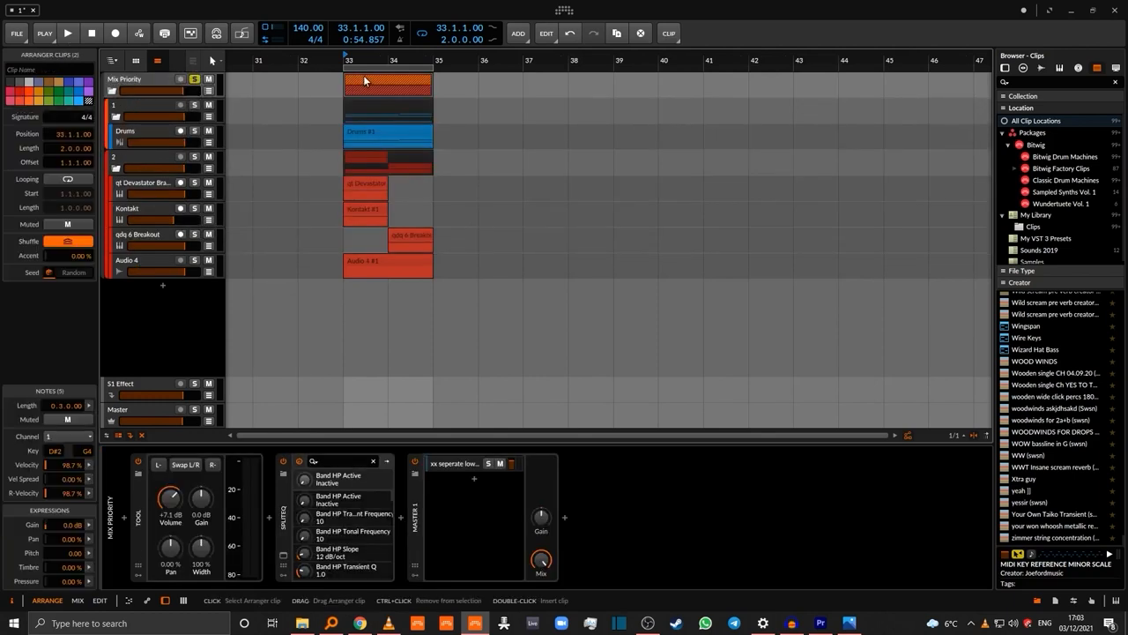
pyautogui.click(68, 32)
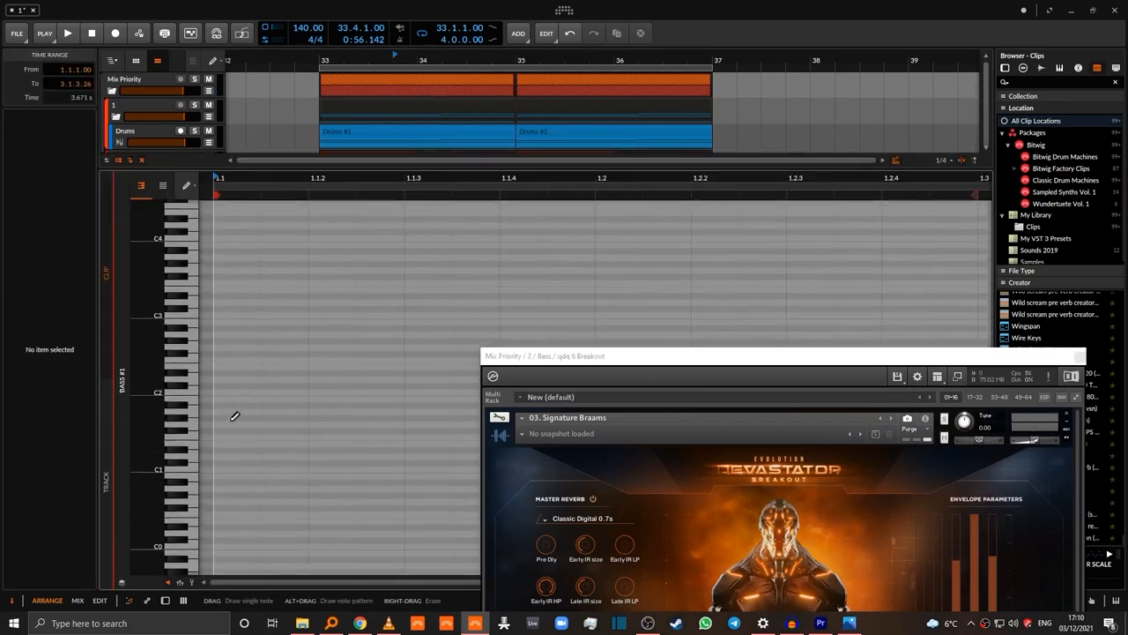
# Duplicate the qdq 6 Breakout track with its clips and add Destroy Bass after Kontakt
pyautogui.click(344, 444)
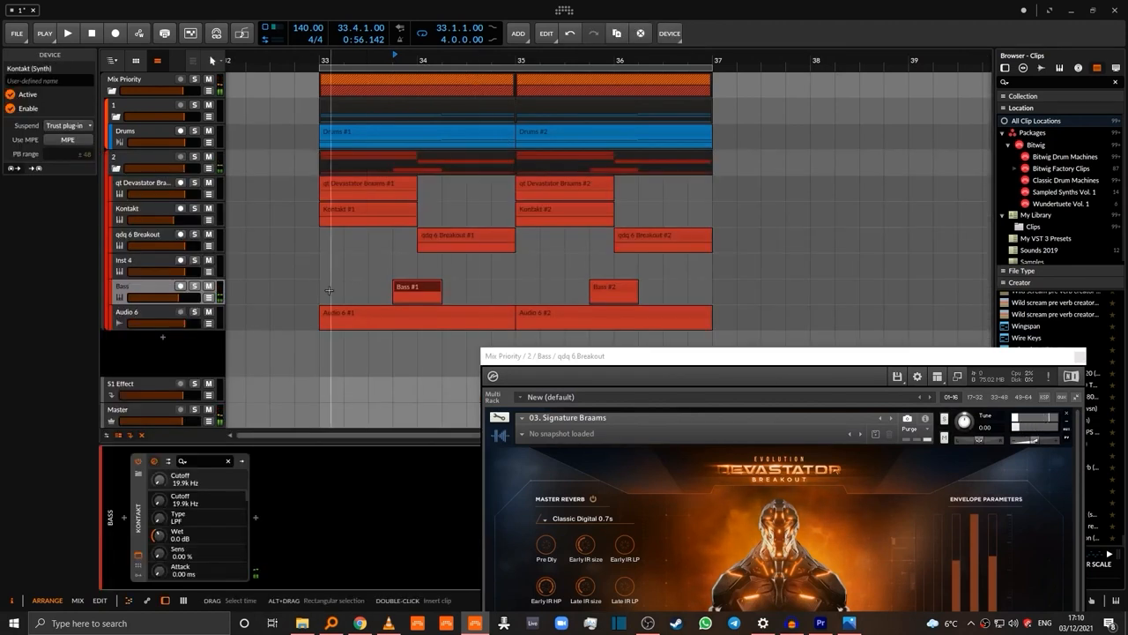
pyautogui.click(68, 33)
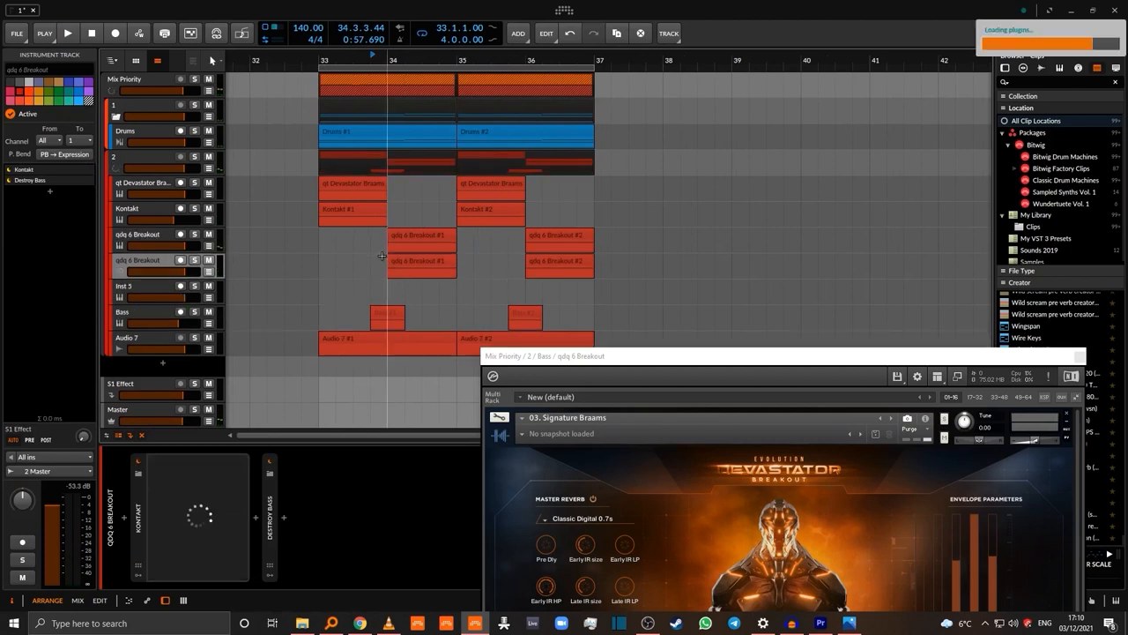
# Set the duplicate benders' last Pitch step to -1 st and close the Kontakt window
pyautogui.click(558, 261)
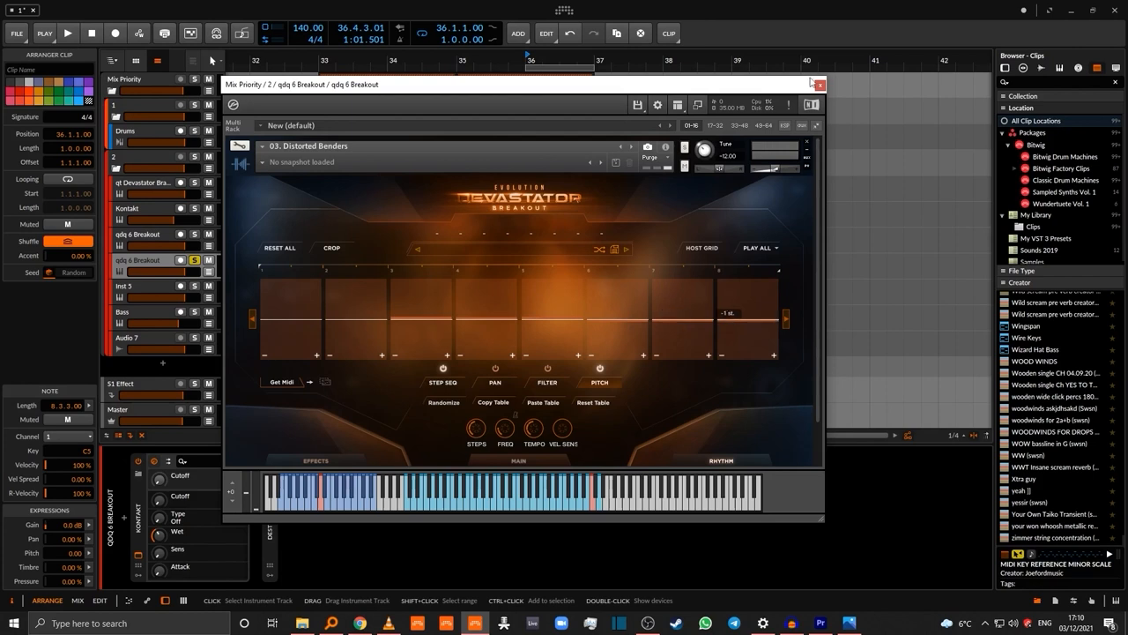
pyautogui.click(818, 85)
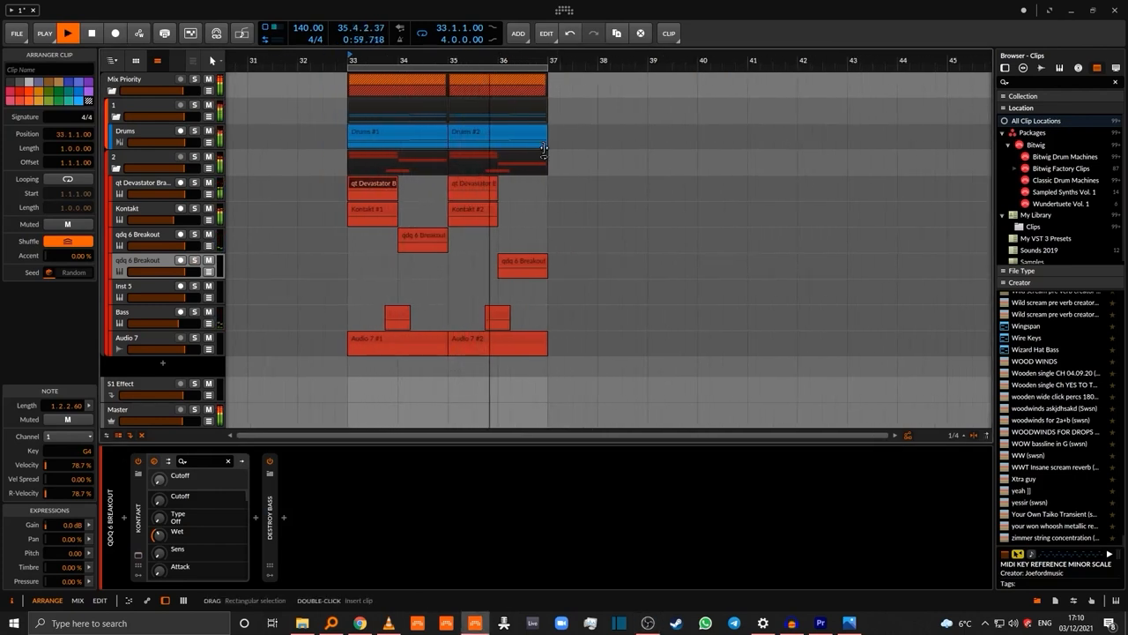
# Select the second half of the instrument group on the qdq 6 Breakout track
pyautogui.click(498, 161)
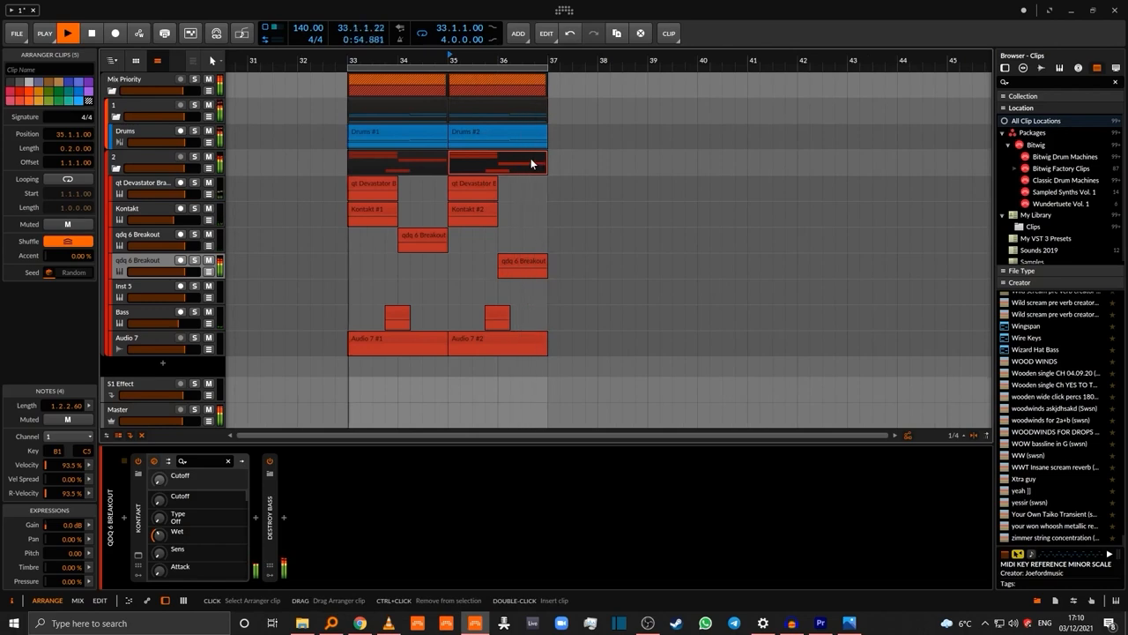
pyautogui.click(497, 163)
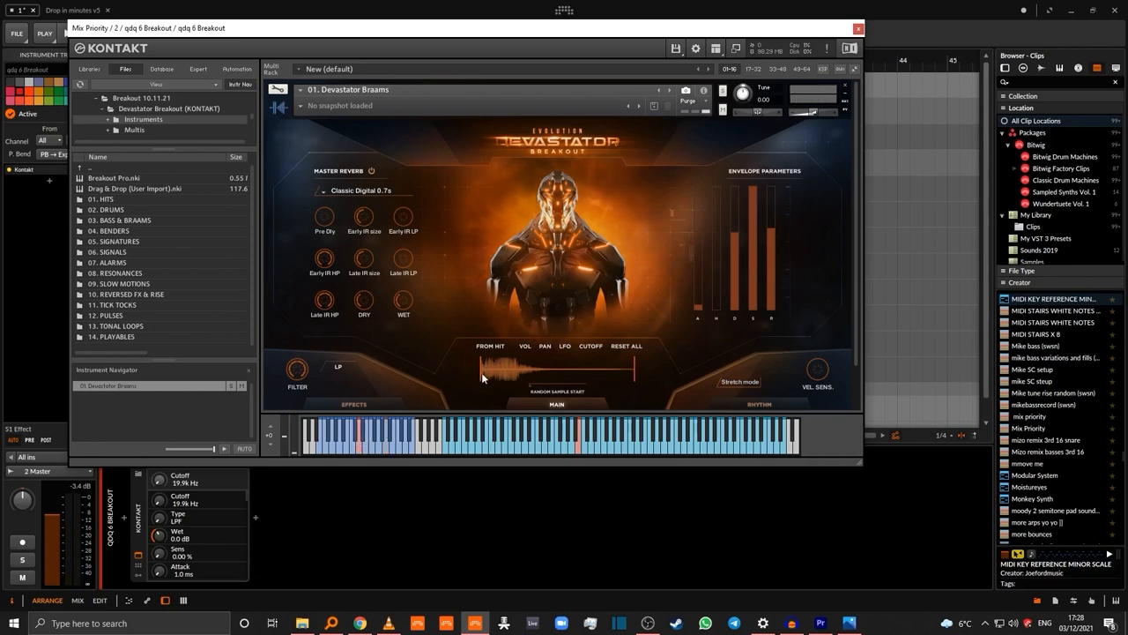
pyautogui.moveTo(399, 32)
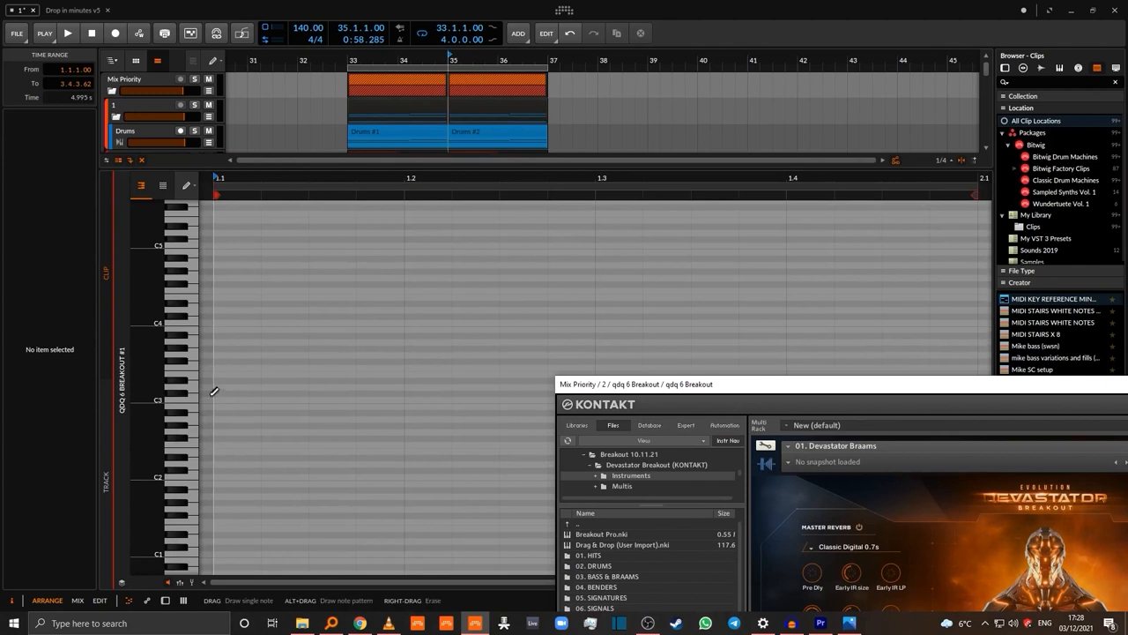
# Place the new breakout clip at bar 35 and select the second braams clip
pyautogui.click(242, 406)
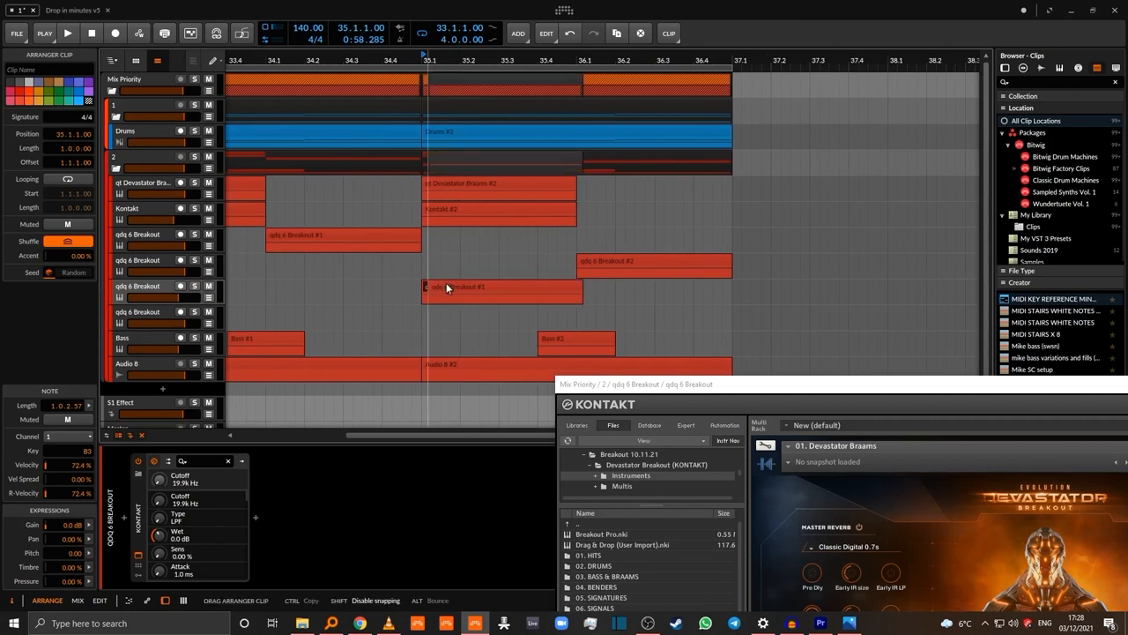
pyautogui.click(67, 33)
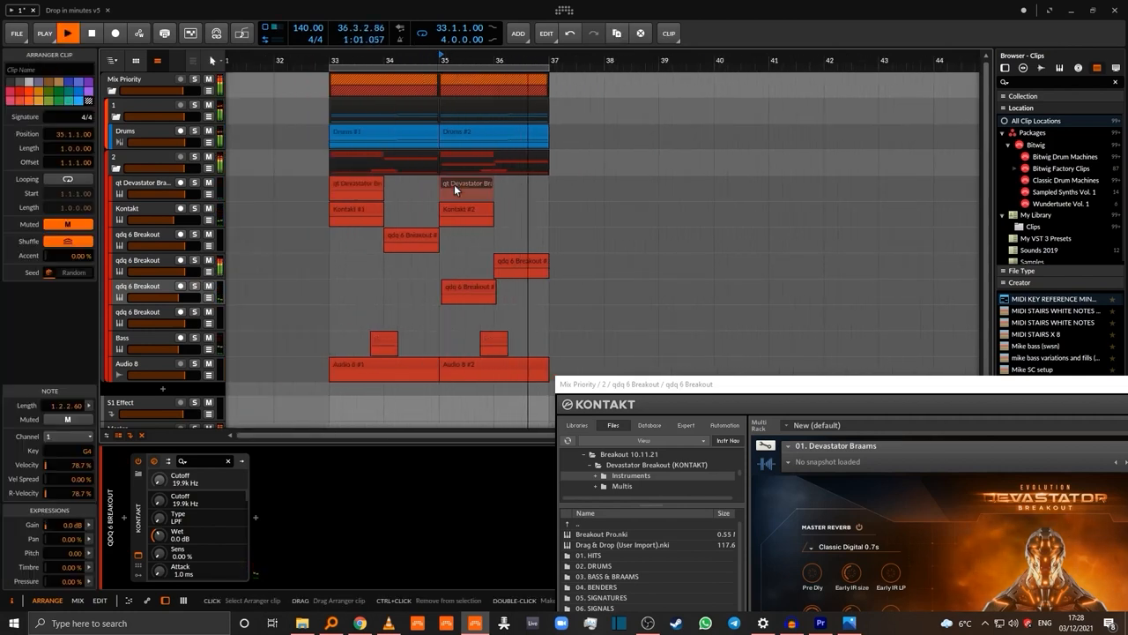
pyautogui.click(465, 209)
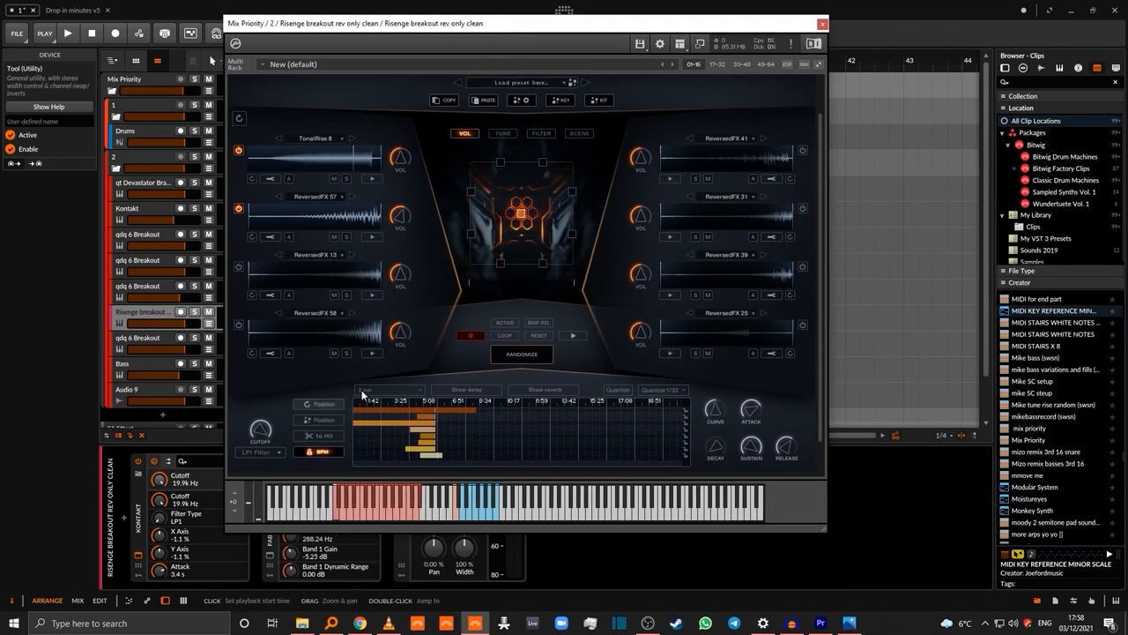
# Close the Risenge riser instrument window
pyautogui.click(821, 23)
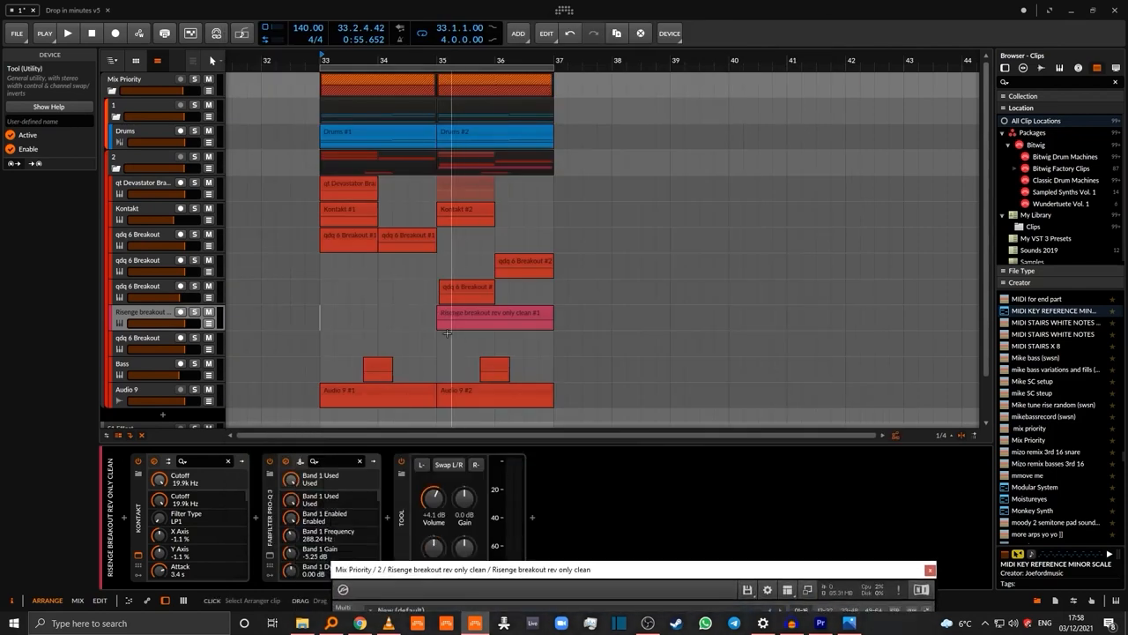